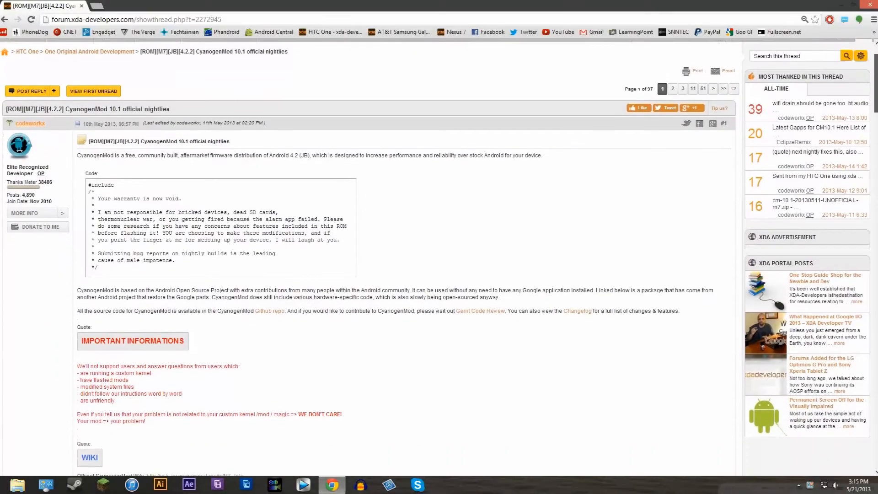
# - Scroll the XDA thread down to the DOWNLOADS section with the CM10.1 official nightly get.cm link
pyautogui.scroll(-3)
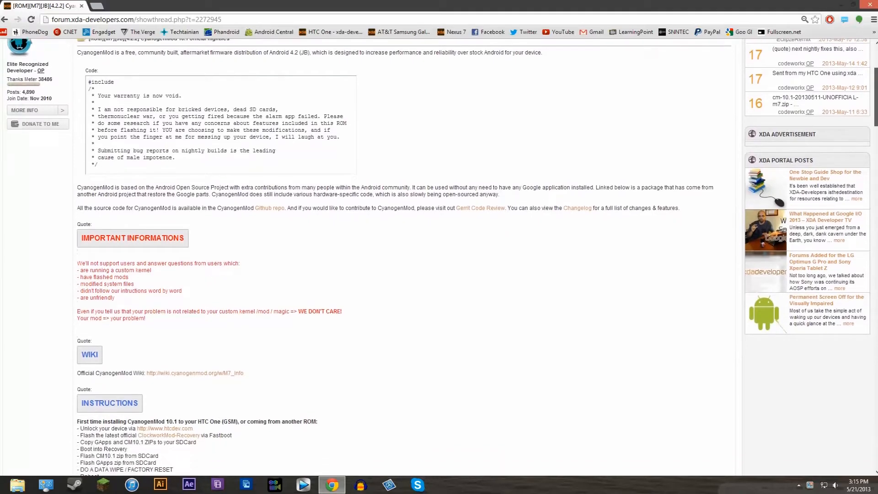
pyautogui.scroll(-3)
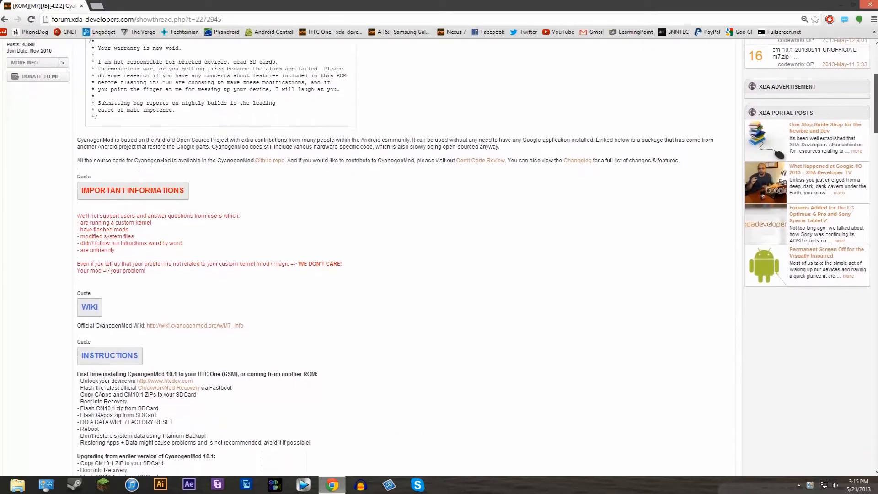
pyautogui.scroll(-3)
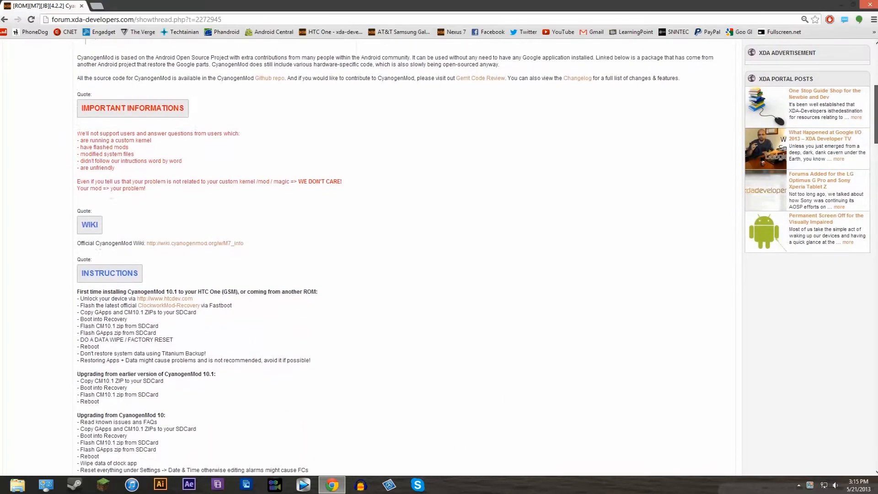
pyautogui.scroll(-3)
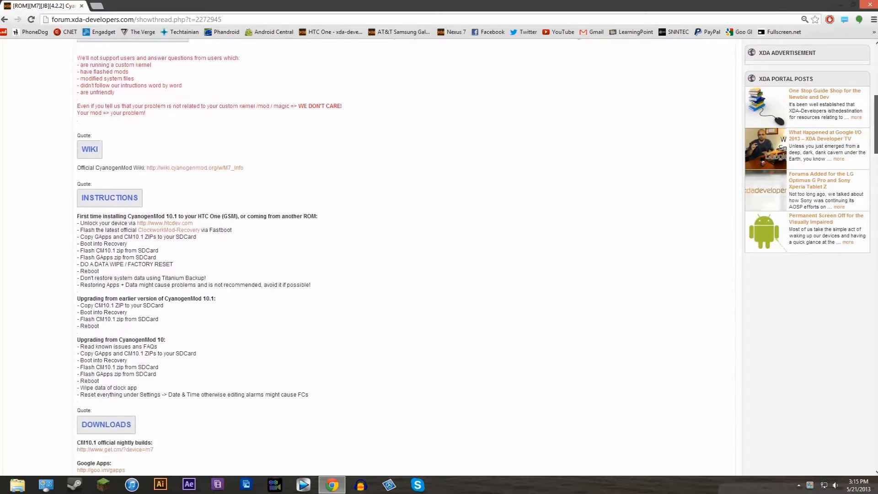
pyautogui.scroll(-3)
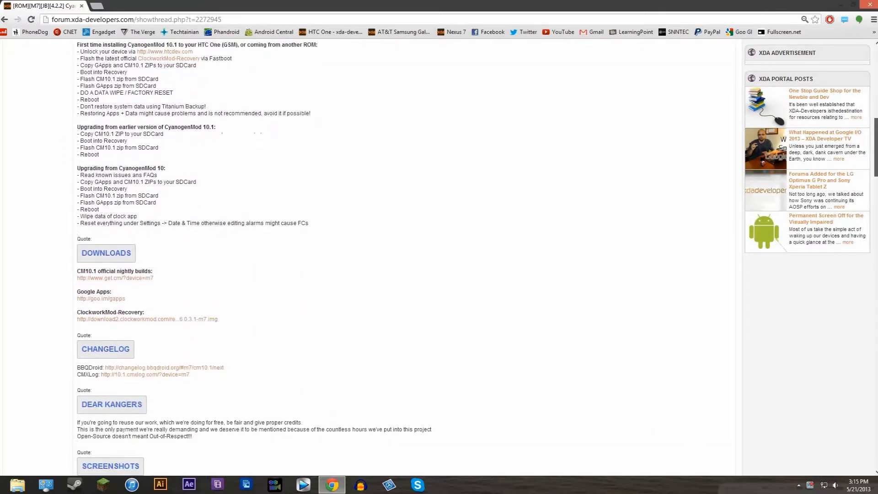
pyautogui.scroll(-3)
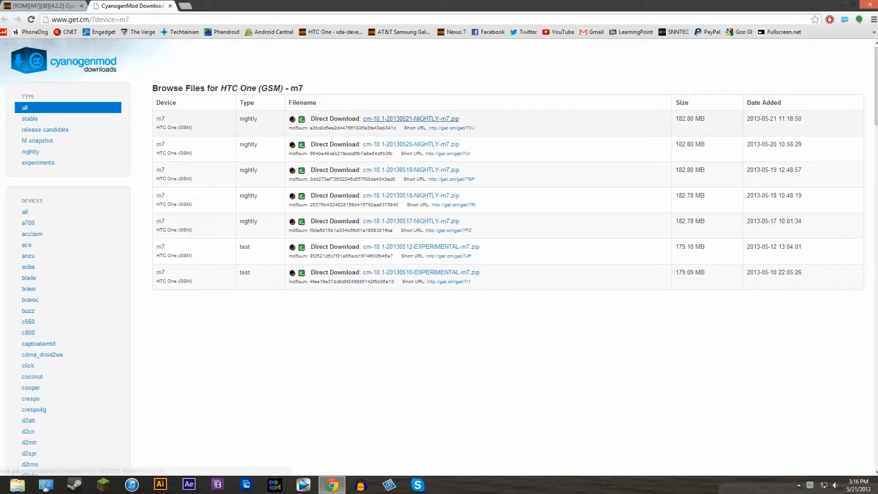
# - Start the 20130521 nightly zip download, then reach the goo.im gapps page from the XDA thread
pyautogui.click(409, 118)
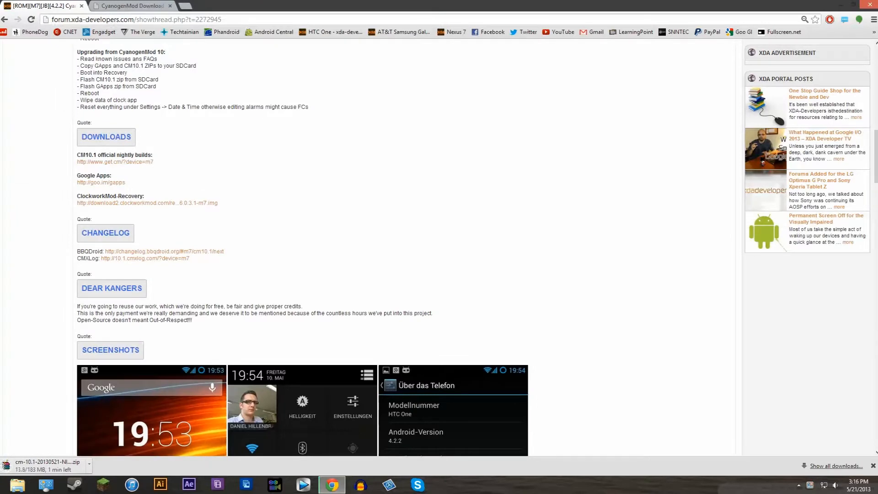
pyautogui.click(100, 182)
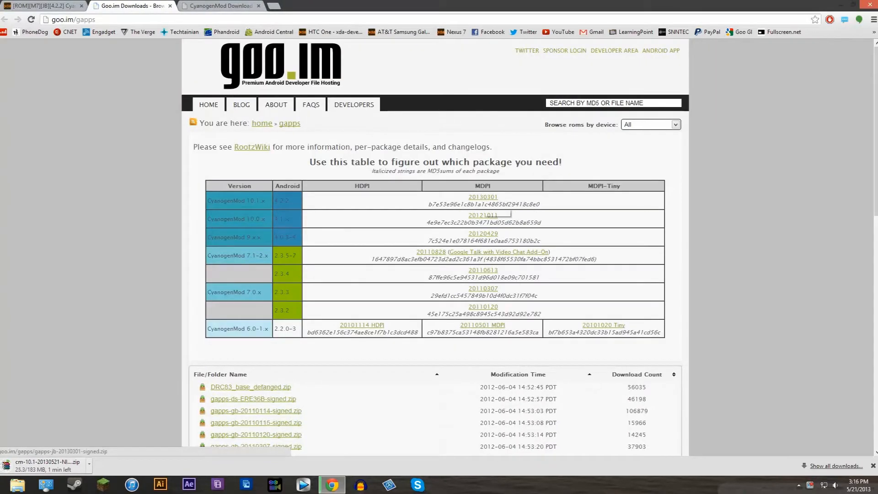
# - Download the gapps-jb-20121212-signed.zip Google Apps package for CyanogenMod 10.1
pyautogui.click(482, 197)
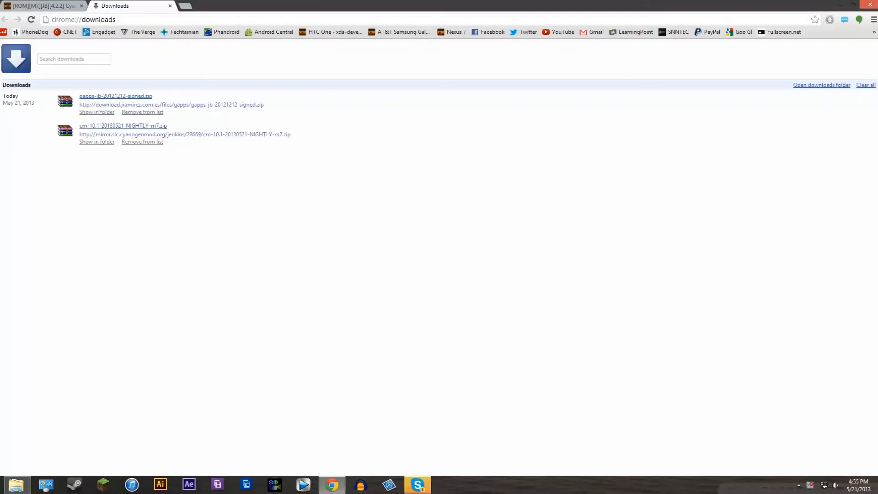
# - In the Downloads folder, select the gapps and cm-10.1 zips for copying to the HTC One
pyautogui.click(97, 112)
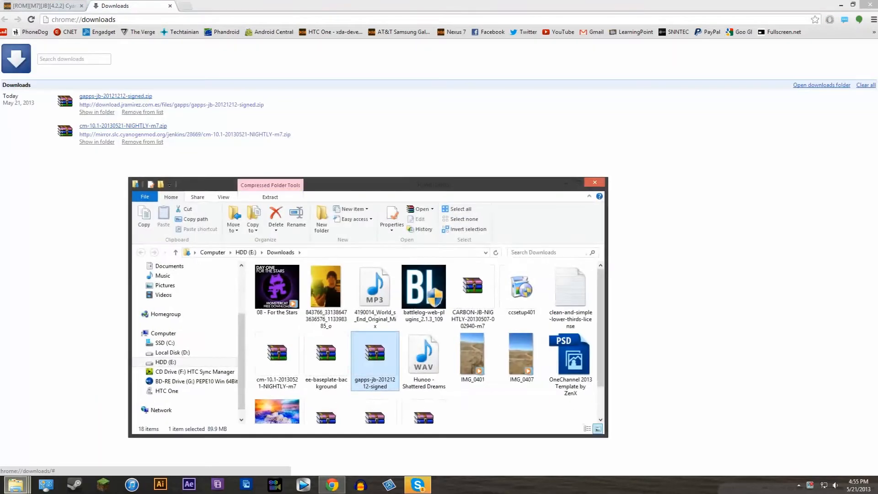
pyautogui.click(166, 390)
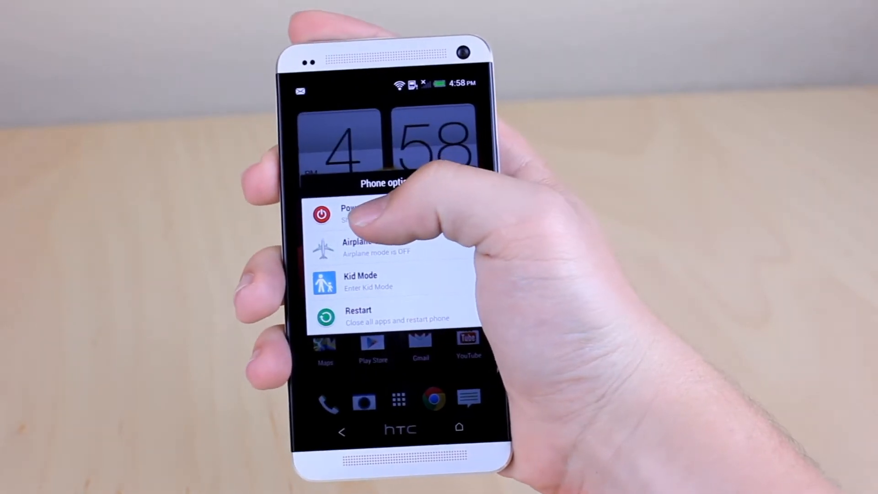
# - Power off the HTC One so it can be booted into ClockworkMod Recovery
pyautogui.click(358, 313)
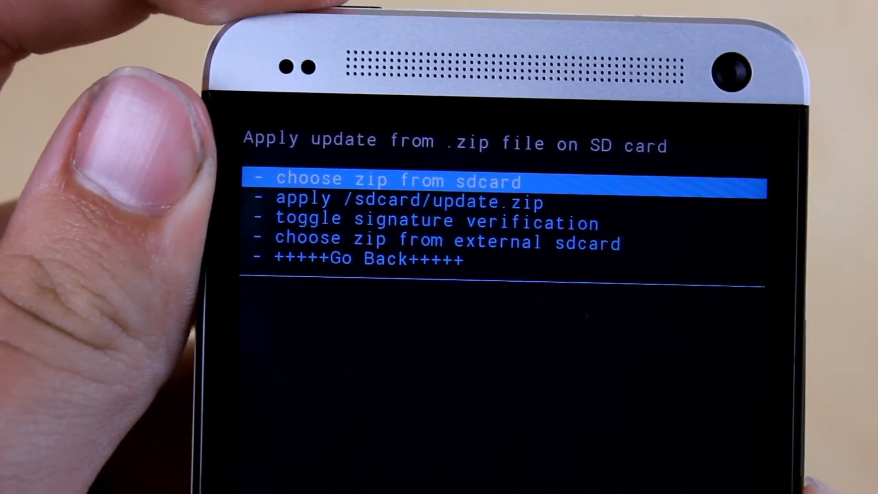
# - Choose zip from sdcard, enter Download/, and select cm-10.1-20130521-NIGHTLY-m7.zip to flash
pyautogui.click(398, 179)
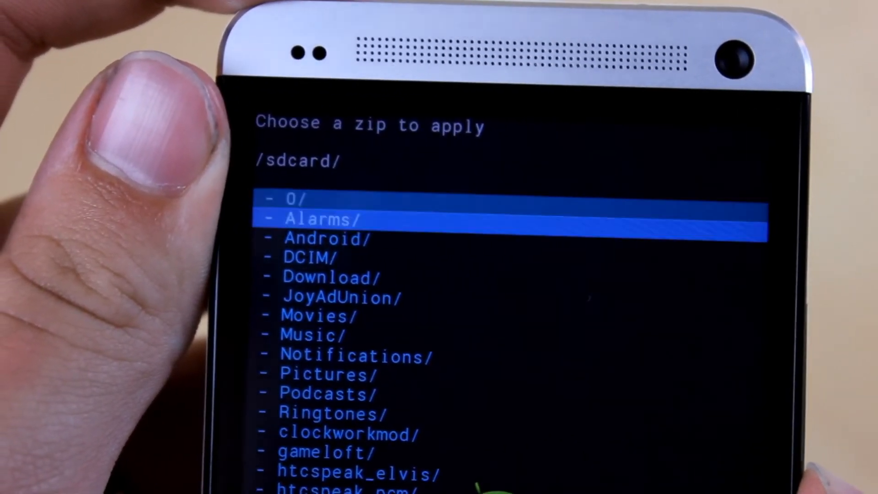
pyautogui.click(329, 277)
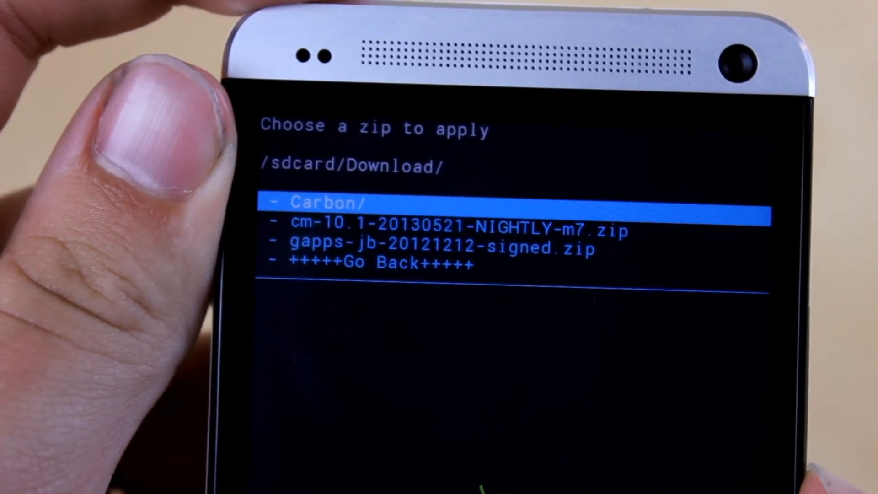
pyautogui.click(442, 228)
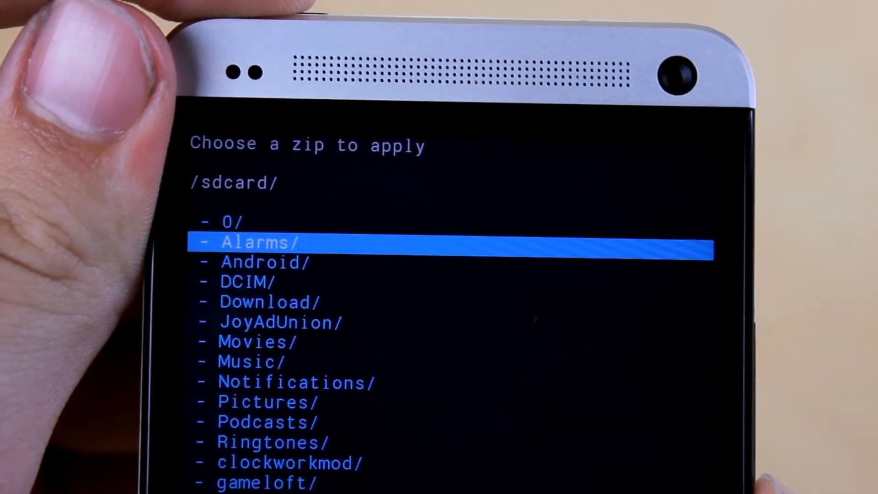
pyautogui.click(268, 301)
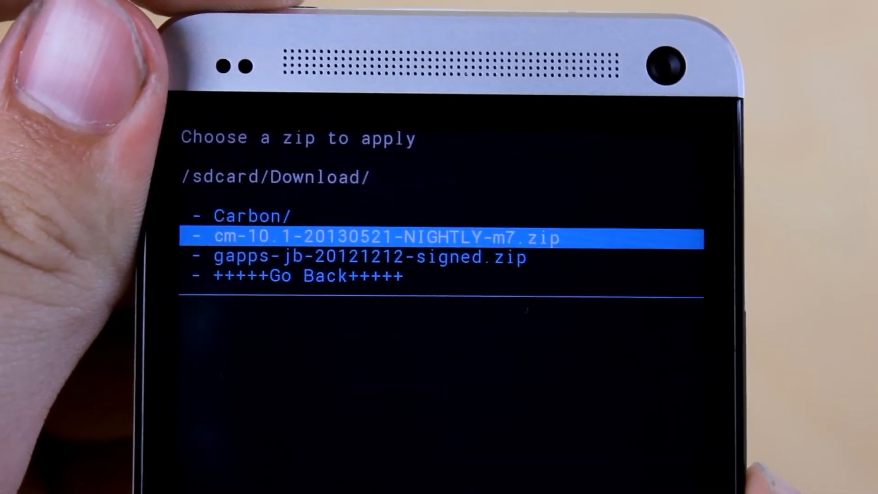